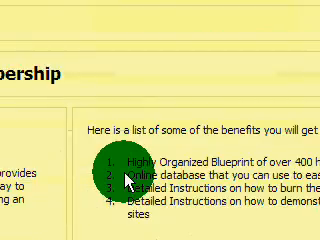
scroll(down, 3)
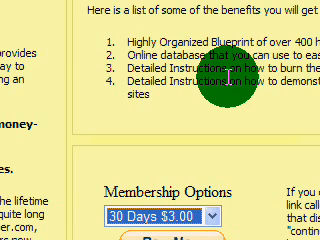
scroll(up, 3)
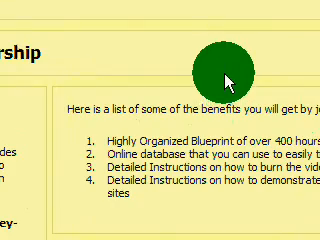
scroll(down, 3)
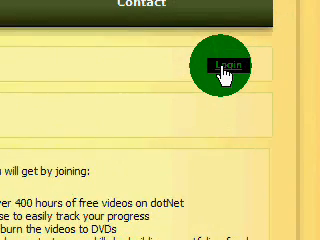
scroll(up, 3)
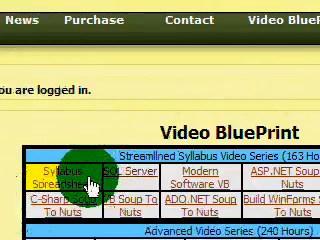
scroll(down, 3)
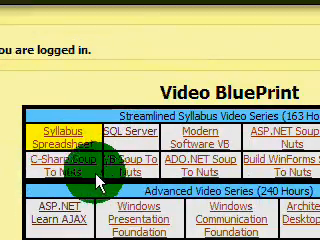
scroll(down, 3)
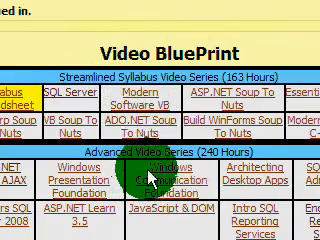
scroll(down, 3)
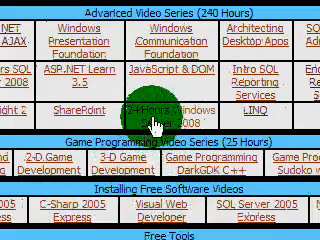
scroll(up, 3)
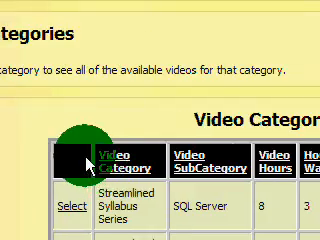
scroll(down, 3)
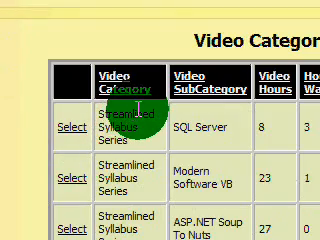
scroll(down, 3)
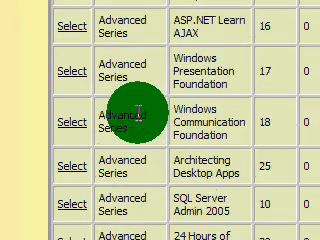
scroll(down, 3)
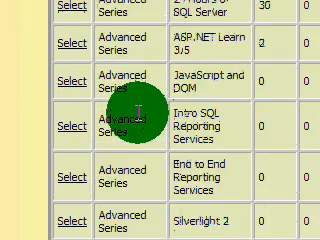
scroll(down, 3)
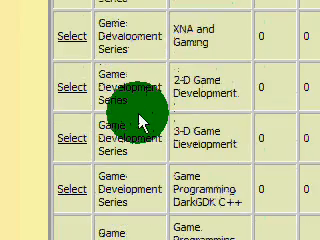
scroll(down, 3)
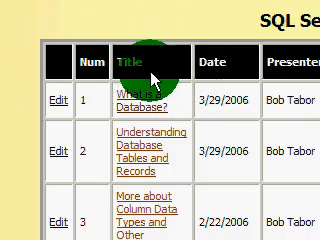
scroll(down, 3)
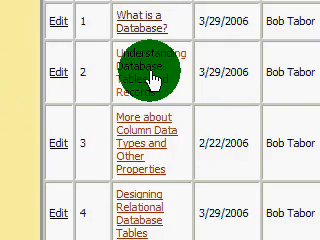
scroll(up, 3)
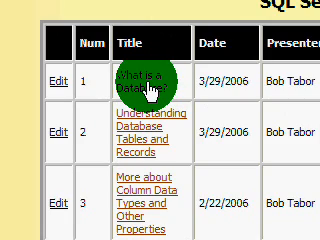
scroll(right, 3)
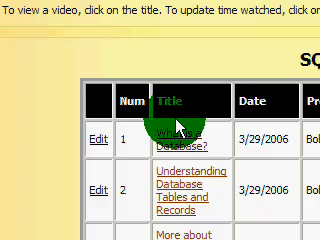
scroll(down, 3)
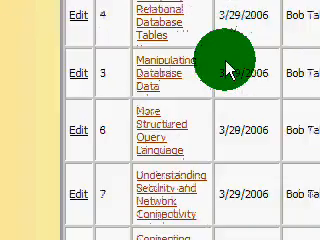
scroll(down, 3)
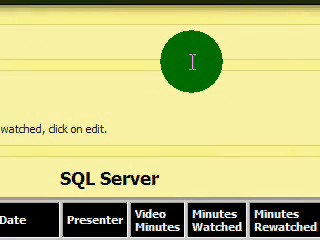
scroll(up, 3)
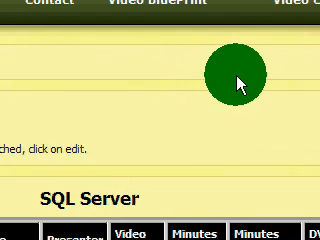